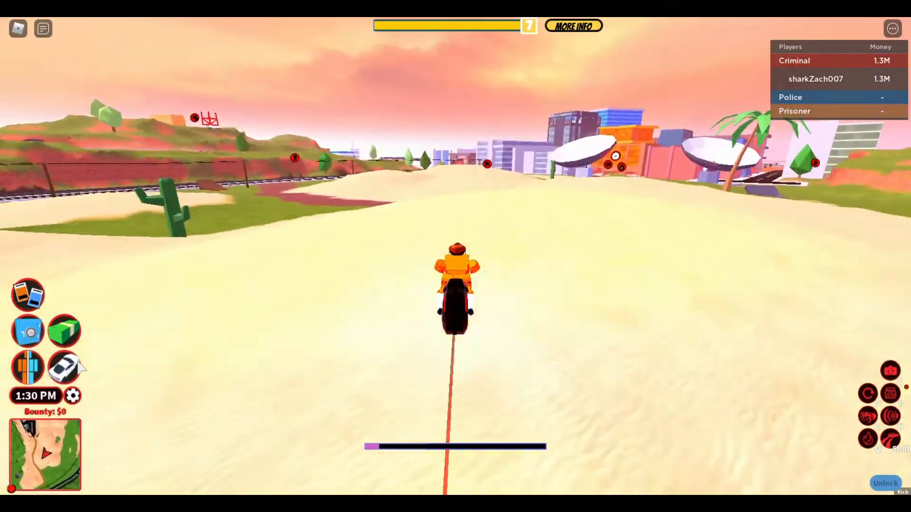
Ride the volt bike forward across the desert to the power plant
key("w")
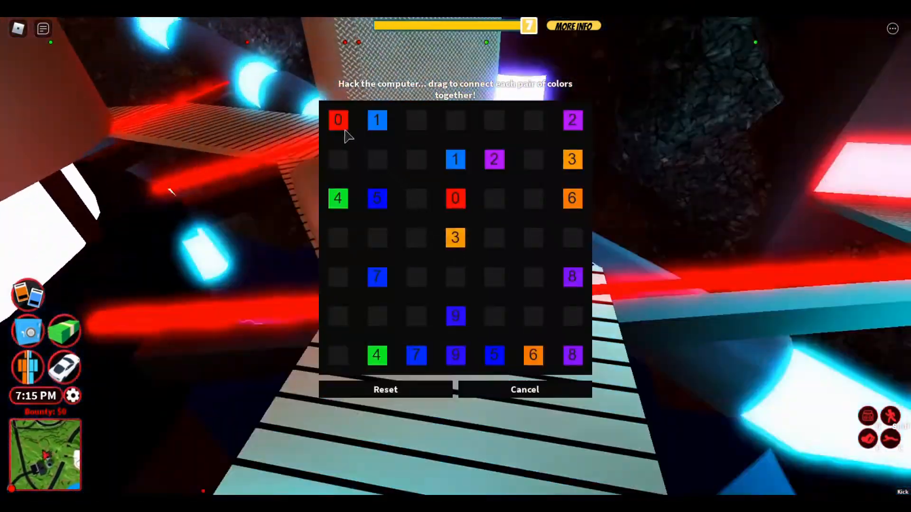
Link the pair of red 0 squares in the computer hack puzzle
left_click_drag(338, 120, 455, 198)
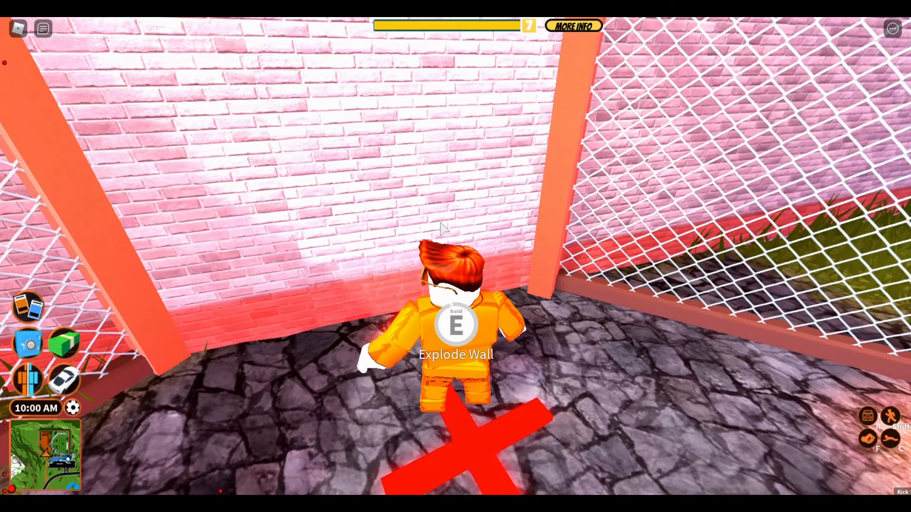
Explode the marked prison yard wall to escape
key("e")
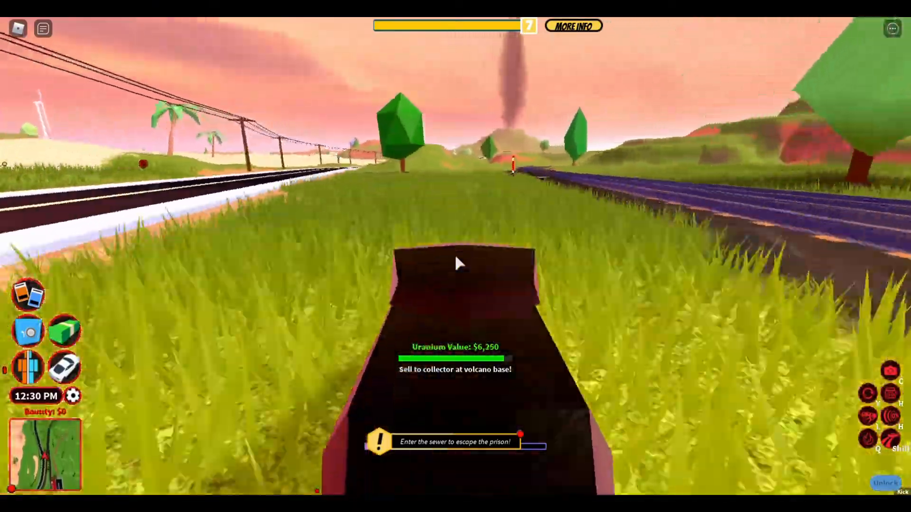
mouse_move(455, 264)
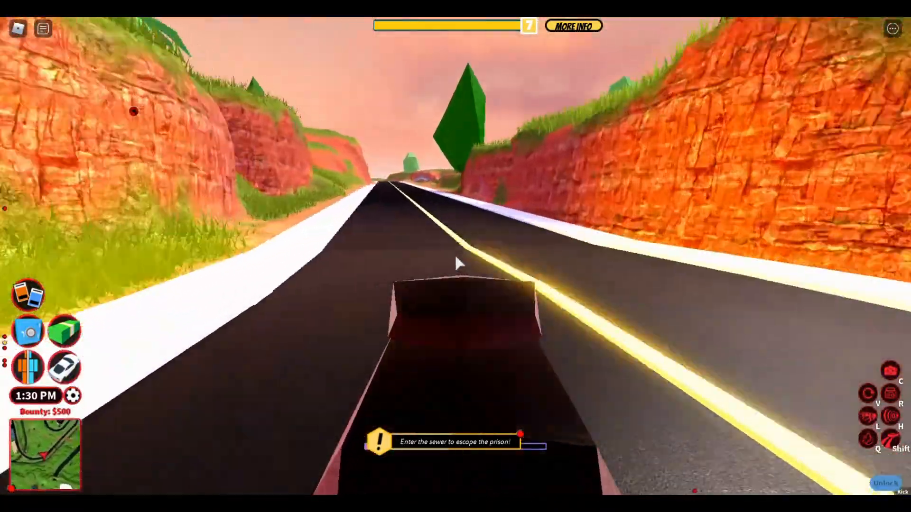
Drive along the canyon road toward the volcano base with the $6,250 uranium
key("w")
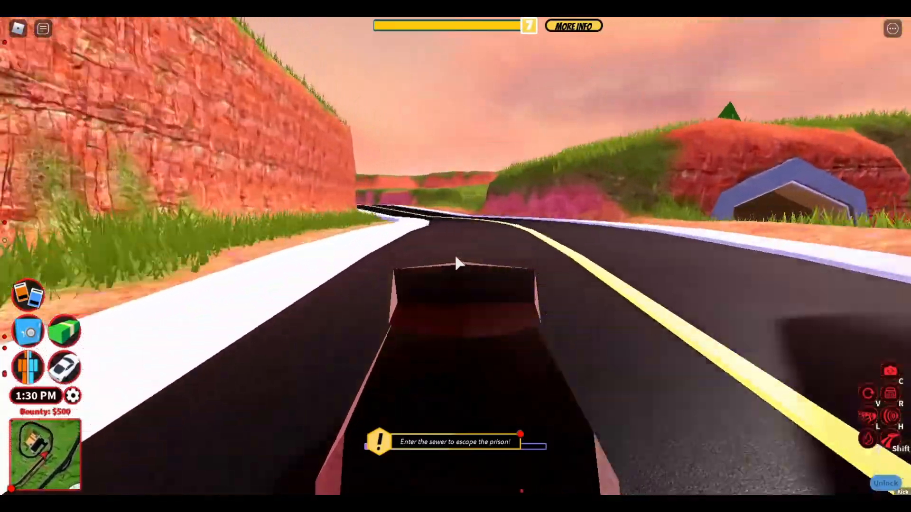